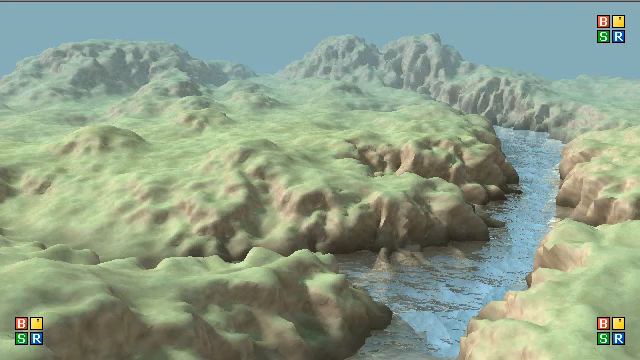
mouse_move(633, 205)
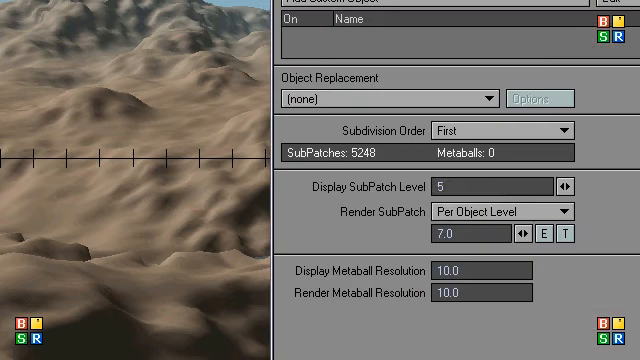
Inspect the terrain's SubPatch levels: display 5, render 7.0, 5248 subpatches
click(490, 187)
text(Bi)
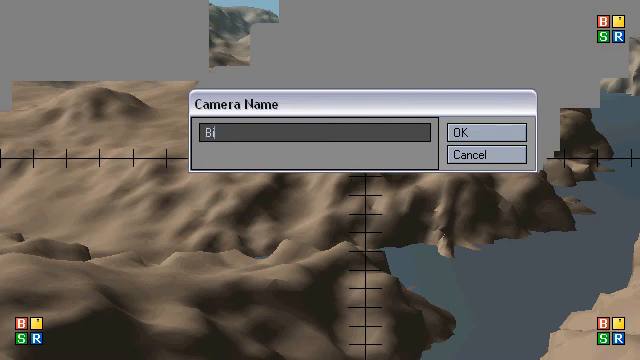
Finish naming the new camera BirdsEye and confirm it
text(rdsE)
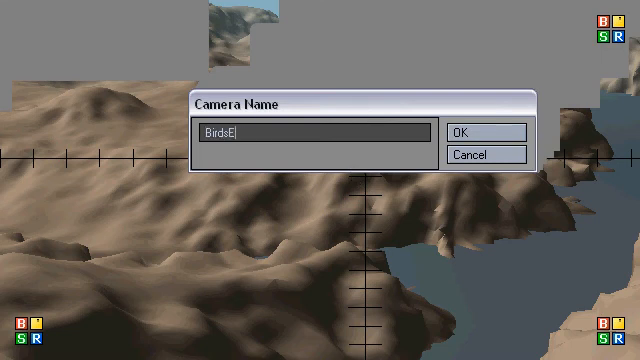
click(467, 134)
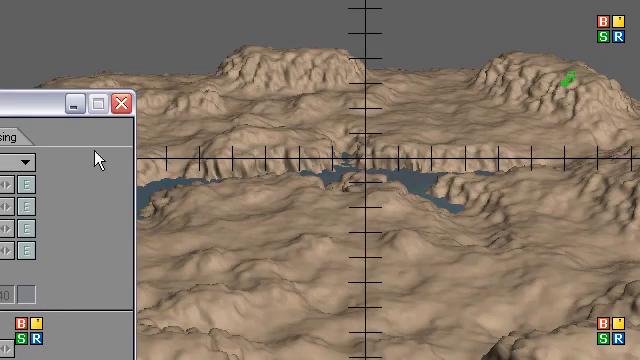
Close the properties panel to view the terrain through the new camera
click(119, 105)
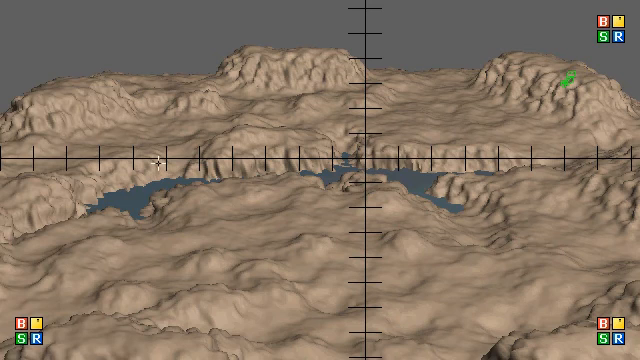
mouse_move(390, 158)
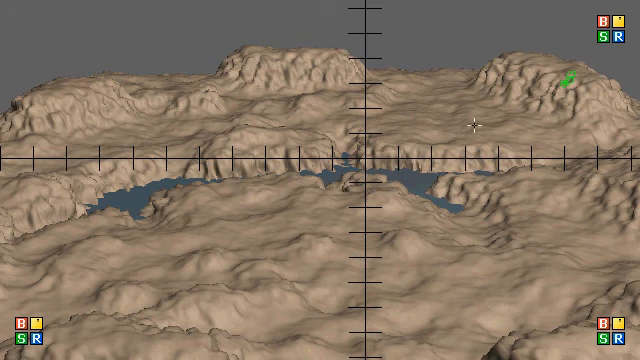
mouse_move(545, 216)
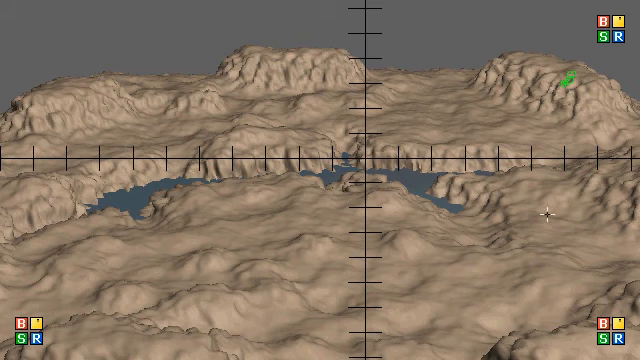
mouse_move(313, 104)
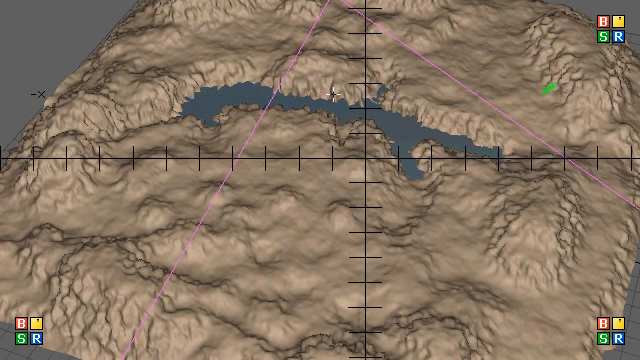
mouse_move(388, 267)
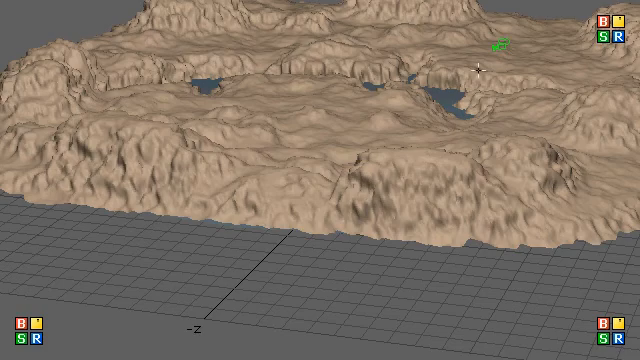
click(502, 43)
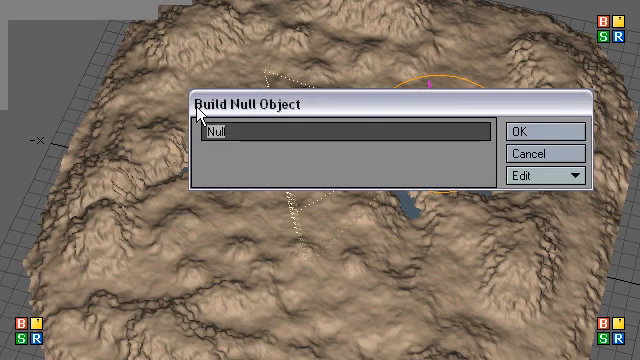
Name the new null CamNull and drag it across the terrain
text(Cam)
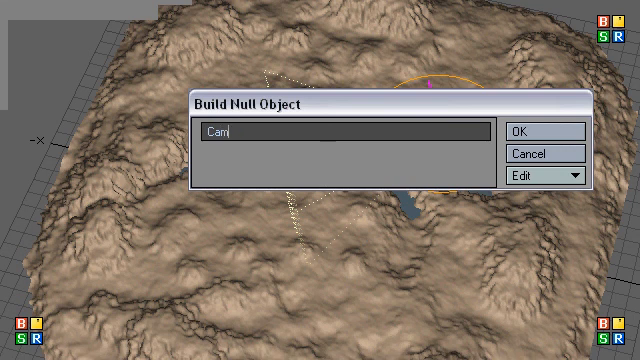
text(Null)
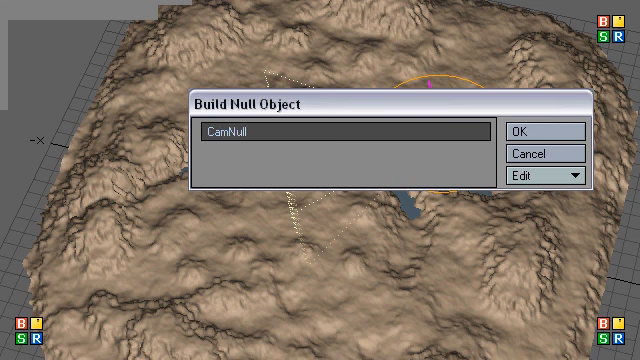
click(534, 131)
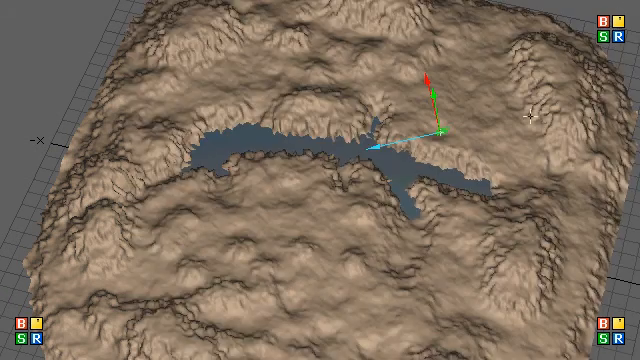
drag(435, 130, 345, 175)
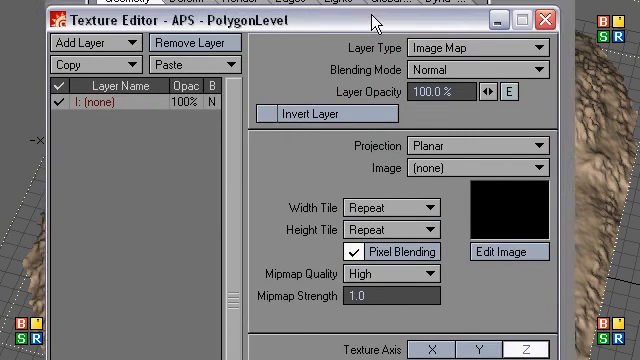
Close the Texture Editor, leaving CamNull on the terrain below the river bend
click(470, 46)
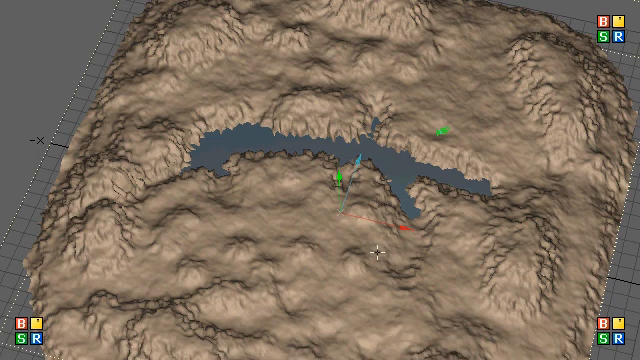
mouse_move(388, 126)
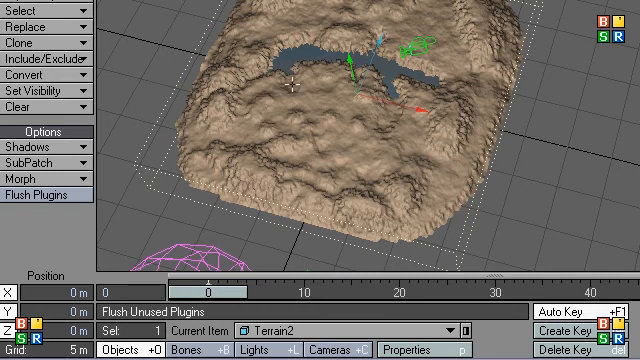
mouse_move(375, 170)
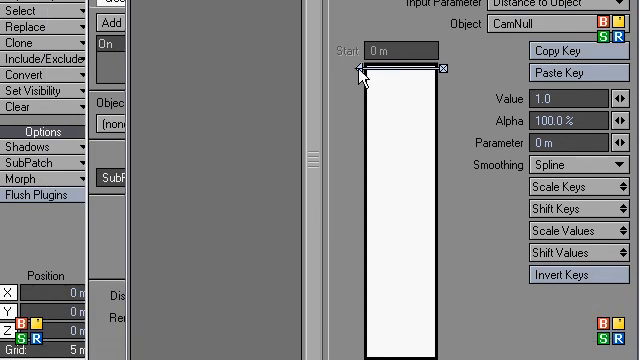
mouse_move(500, 178)
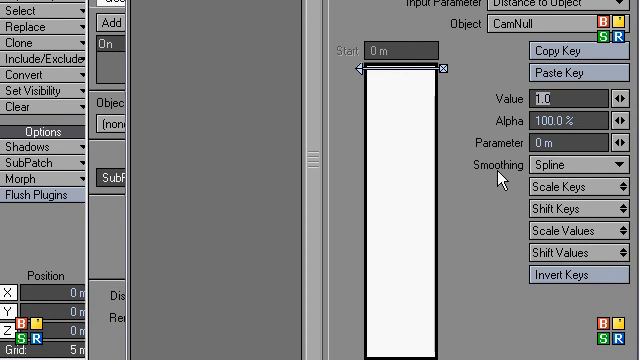
Set the distance gradient keys to 12 at 0 m and 3.0 at 20 m
text(12)
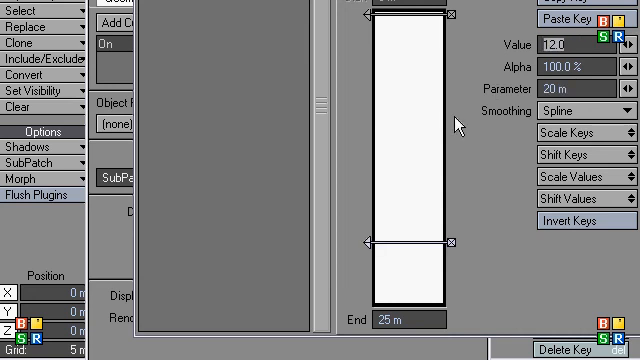
text(3.0)
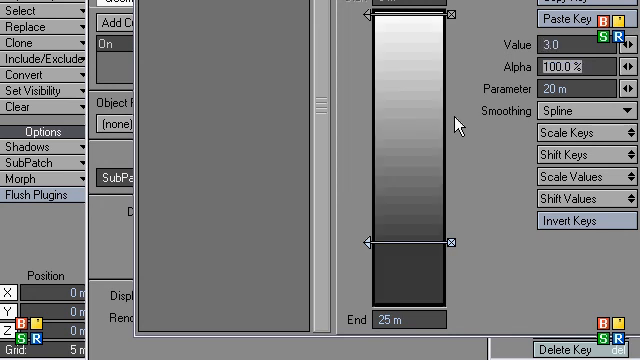
mouse_move(458, 123)
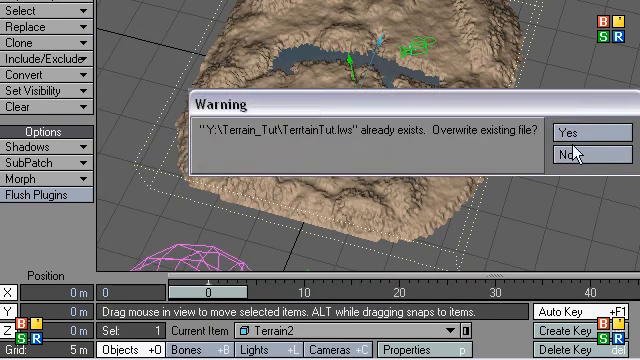
Overwrite the saved scene and make BirdsEyeCam the current item
click(570, 131)
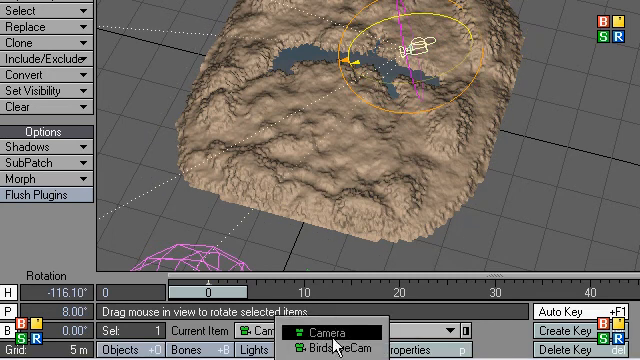
click(340, 349)
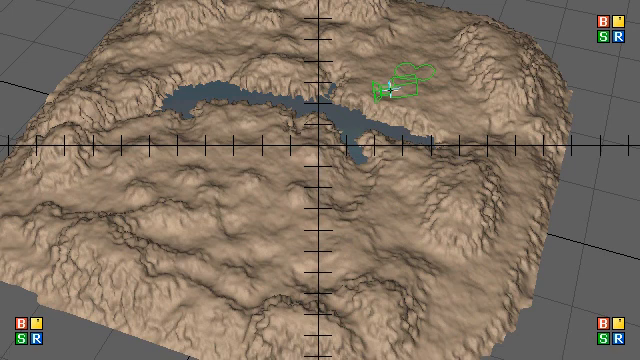
mouse_move(47, 190)
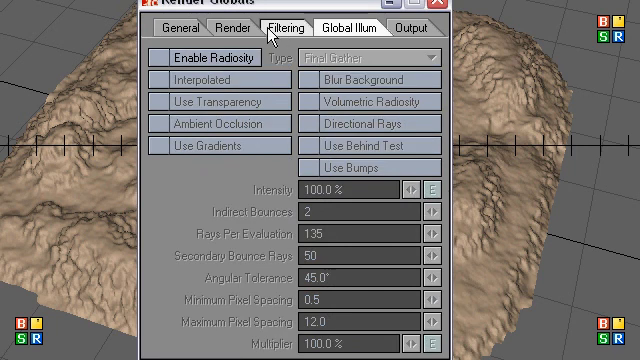
Show the Filtering options in Render Globals
click(223, 26)
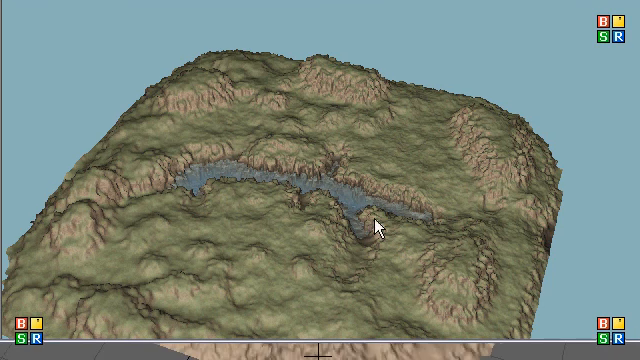
mouse_move(378, 254)
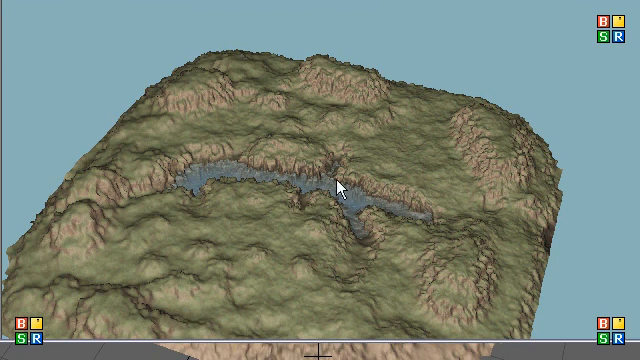
mouse_move(12, 315)
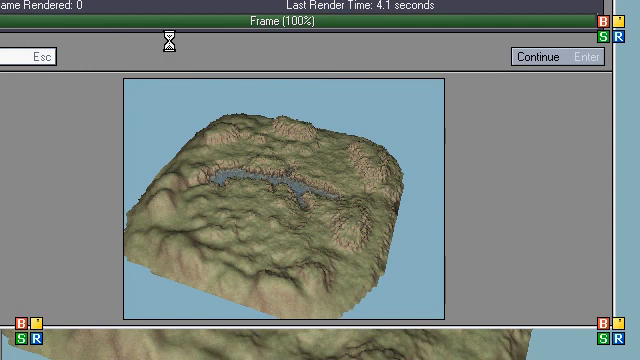
Dismiss the finished 4.1-second overhead test render
click(544, 56)
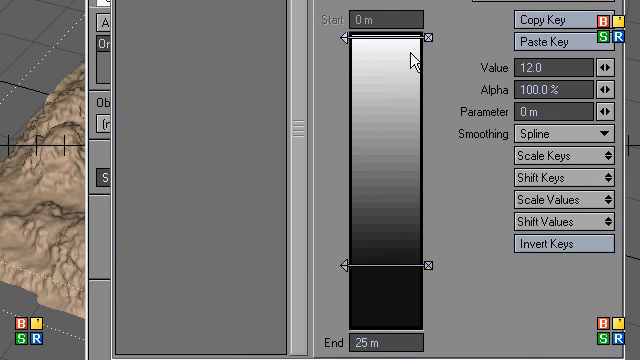
mouse_move(447, 125)
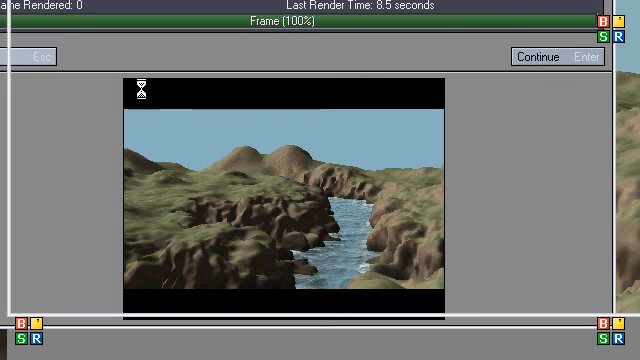
Close the 8.5-second low canyon render status and view the image
click(545, 56)
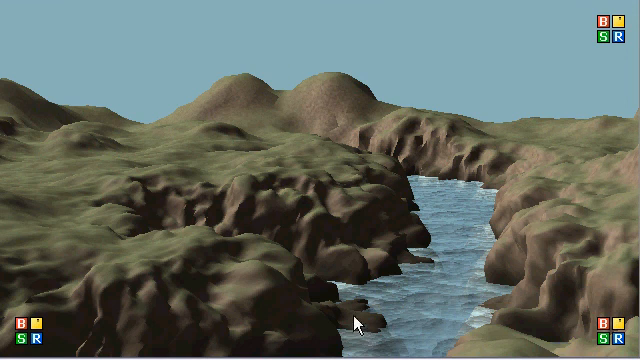
mouse_move(108, 133)
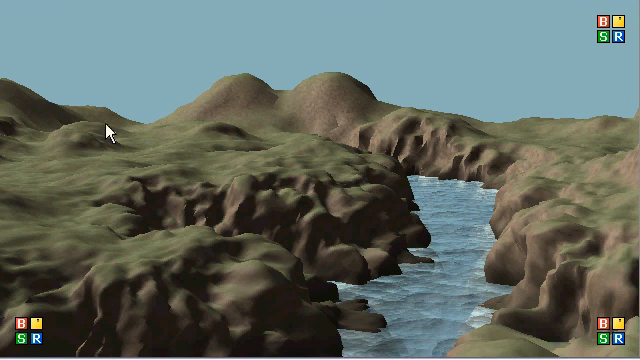
mouse_move(348, 196)
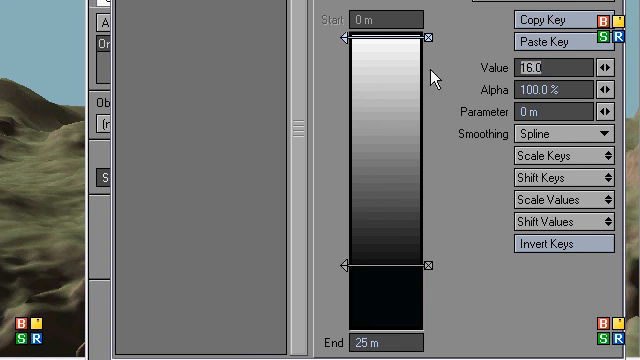
mouse_move(430, 78)
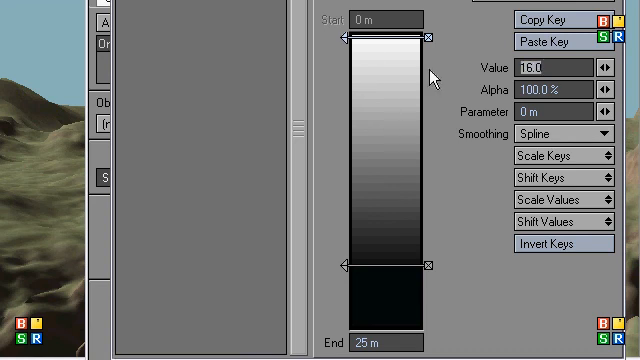
Enter 30.0 in the gradient's 0 m key Value field
text(30.0)
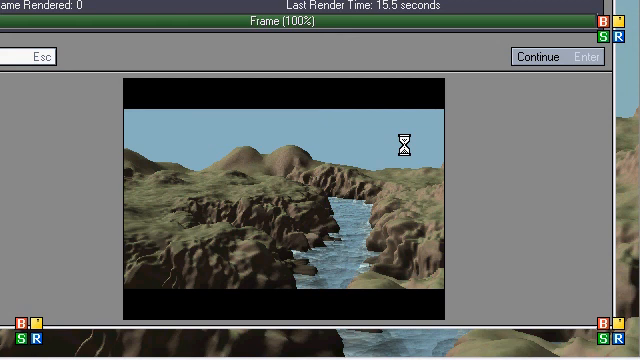
Dismiss the 15.5-second render status to view the rugged canyon image
click(540, 56)
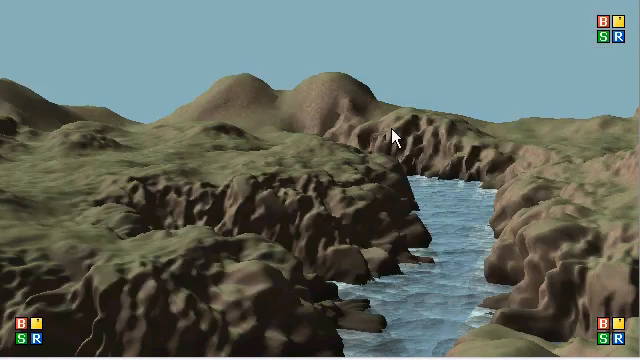